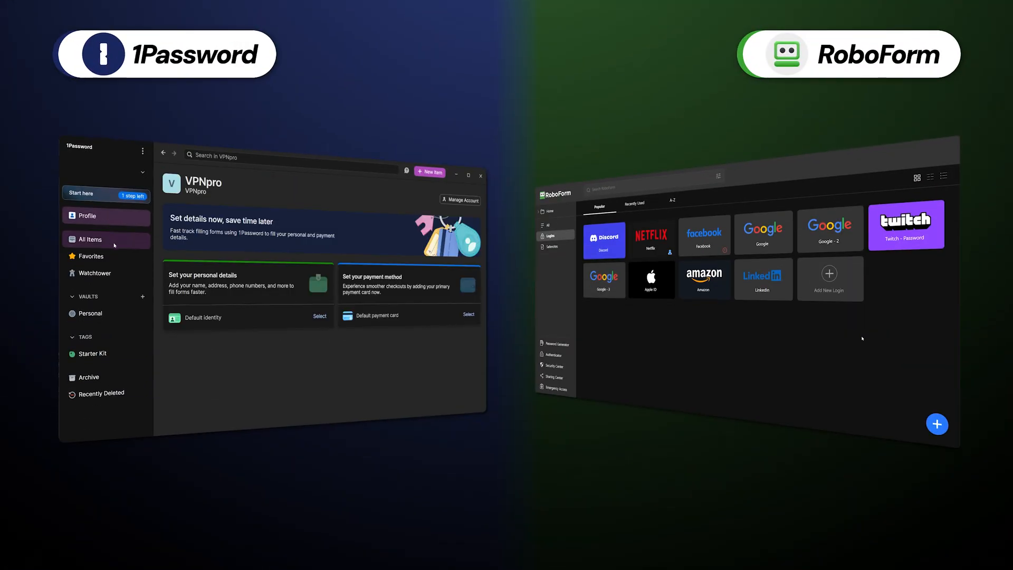
- Show RoboForm's saved login tiles for Discord, Google, LinkedIn and Netflix
left_click(89, 256)
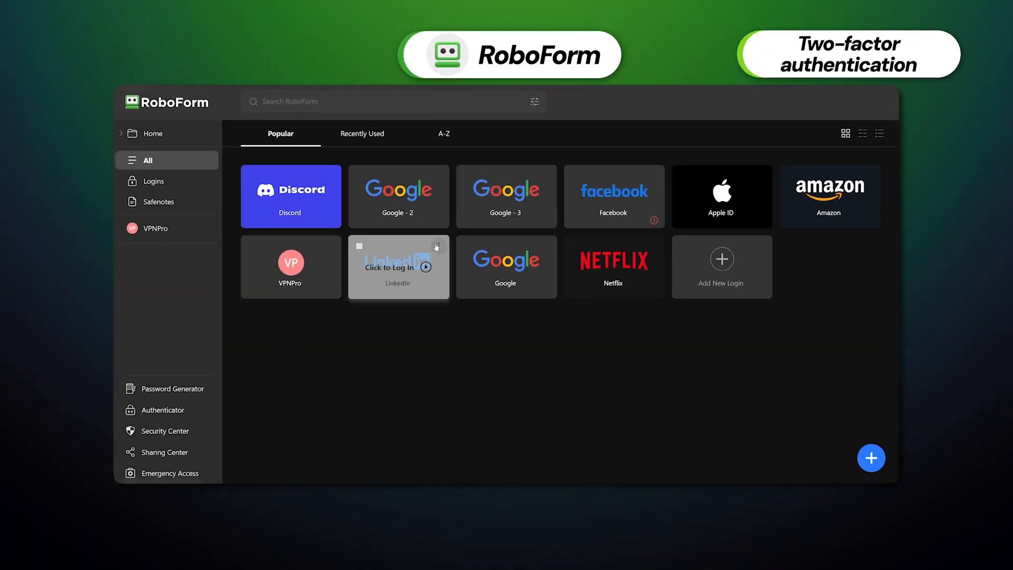
- Open the LinkedIn login's details and scroll through the third-party security audit article
left_click(398, 266)
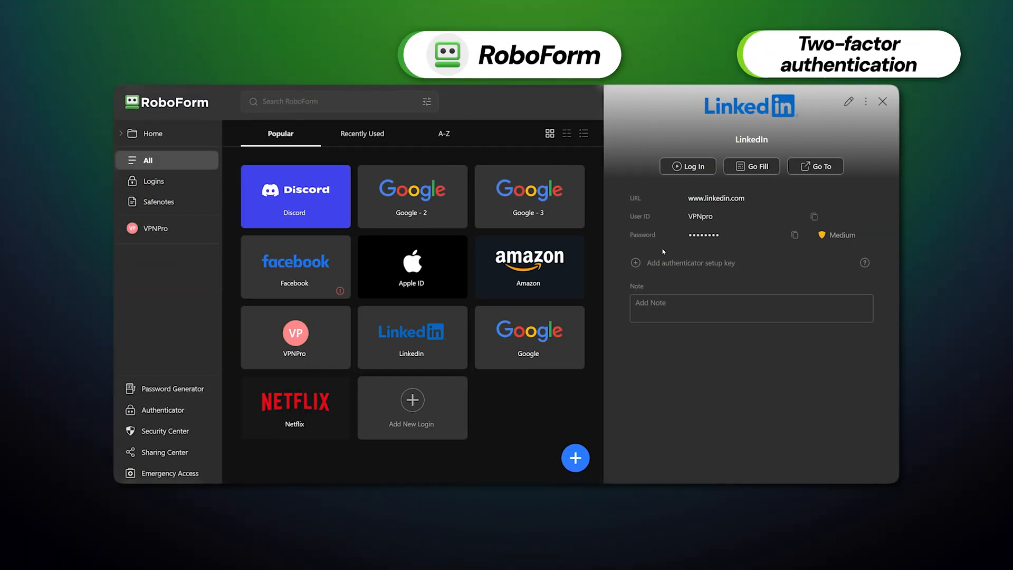
mouse_move(856, 127)
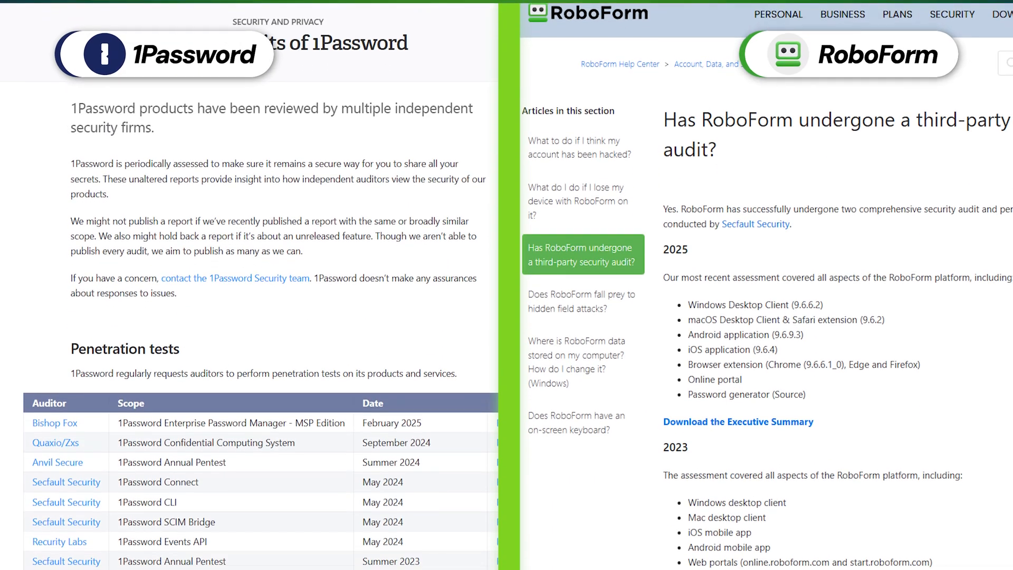
scroll("down", 3)
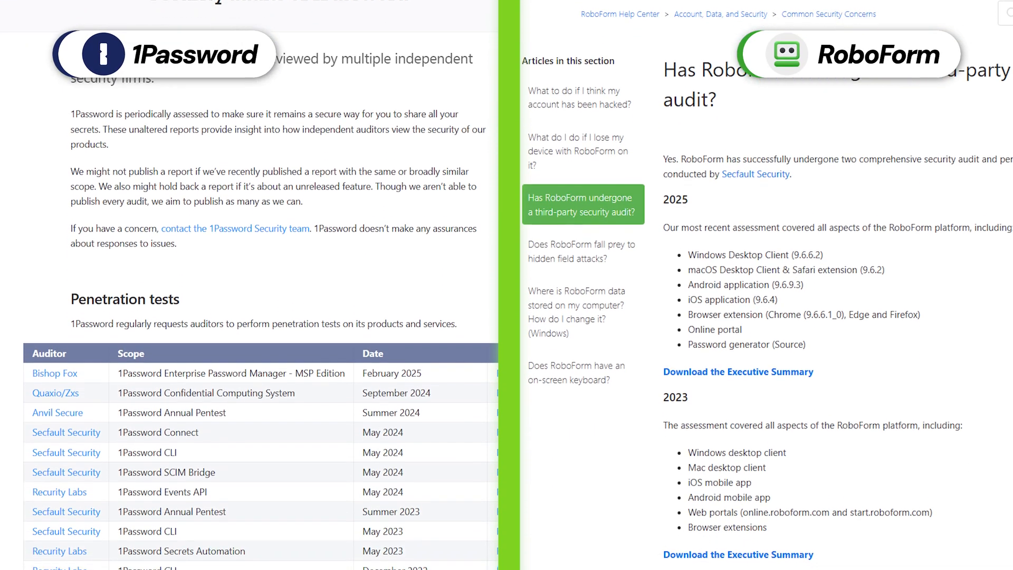
scroll("down", 3)
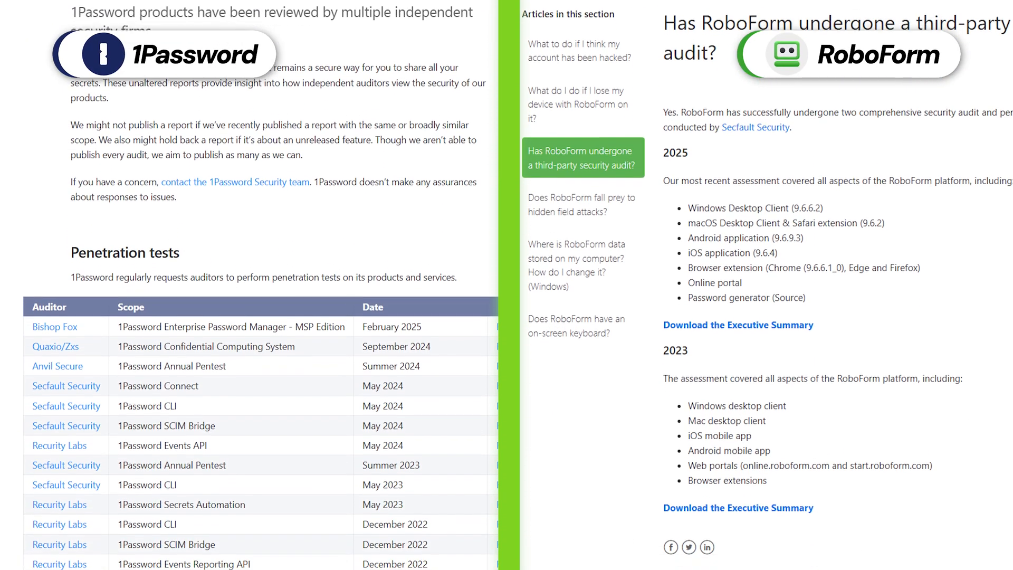
scroll("down", 3)
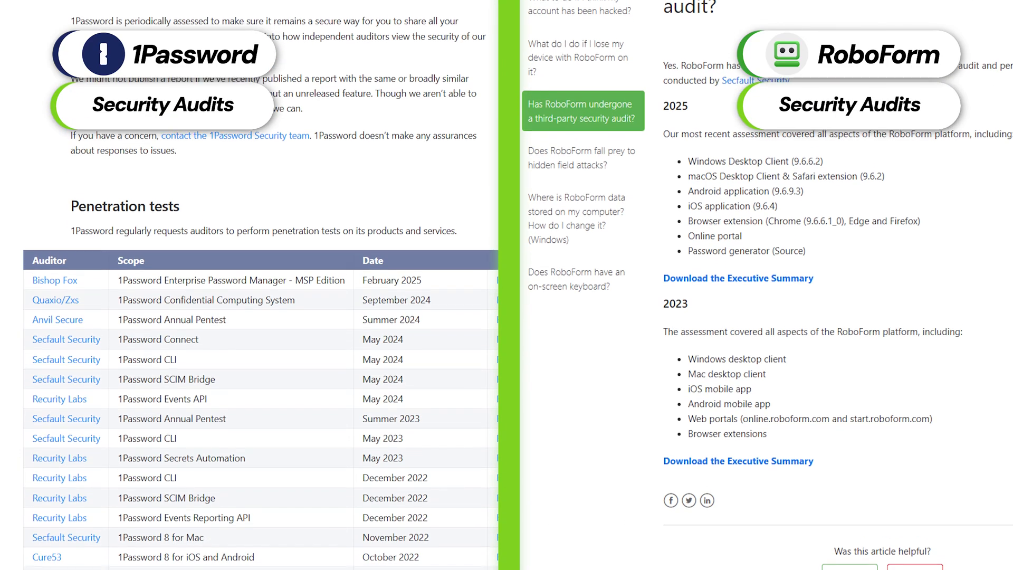
scroll("down", 3)
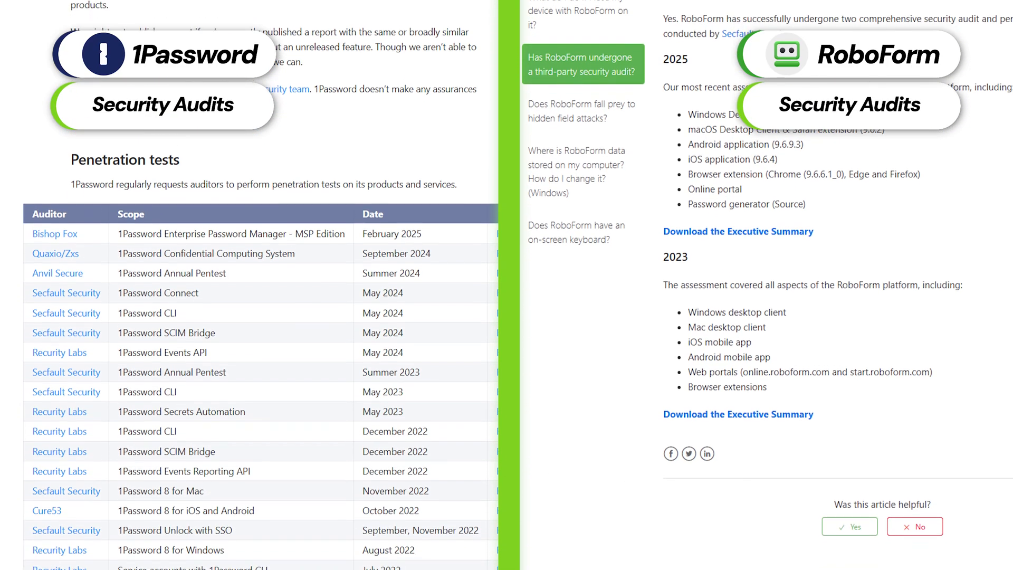
scroll("down", 3)
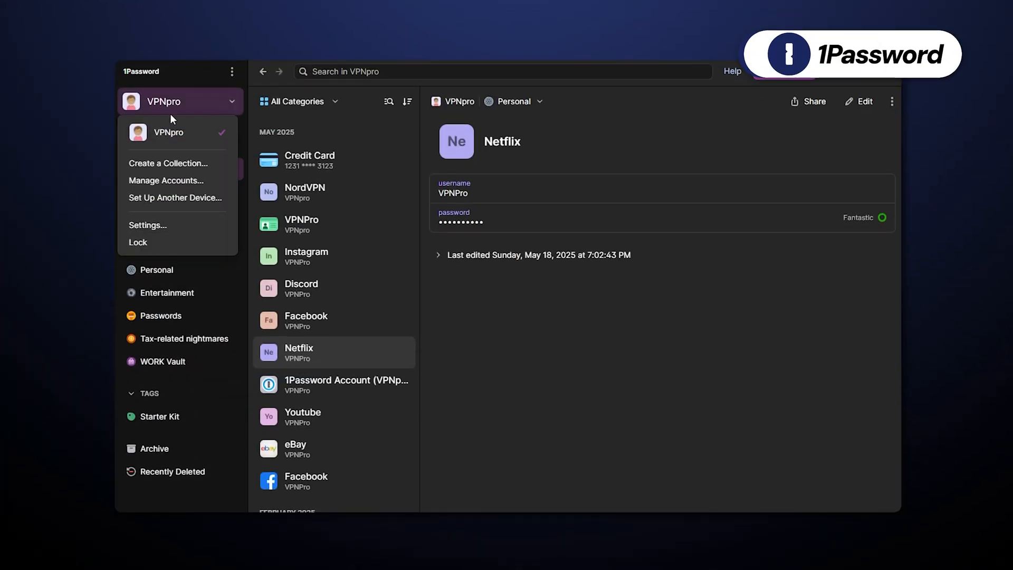
- Review 1Password's Secret Key and Travel Mode pages, then select the Personal vault
left_click(167, 180)
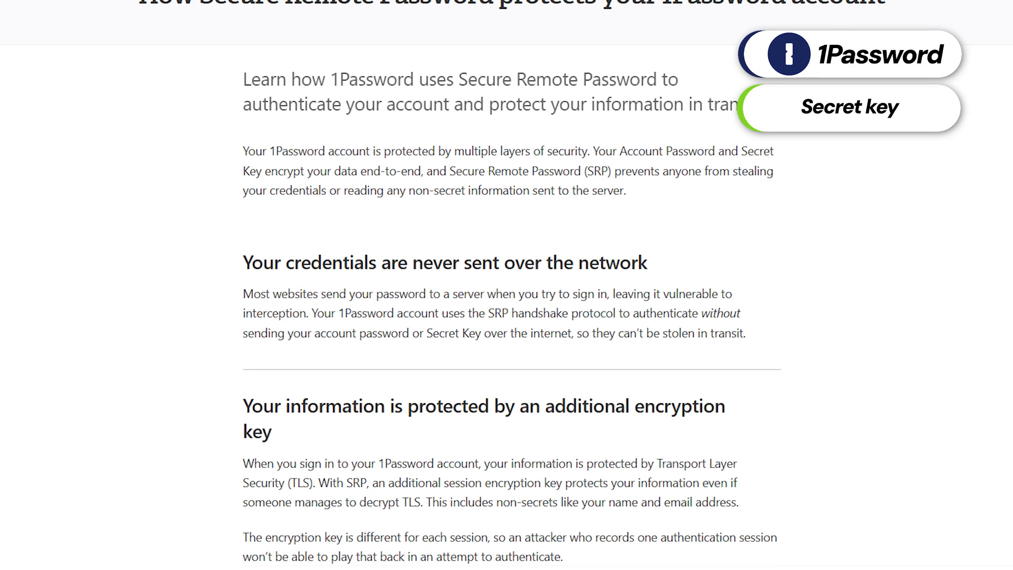
scroll("down", 3)
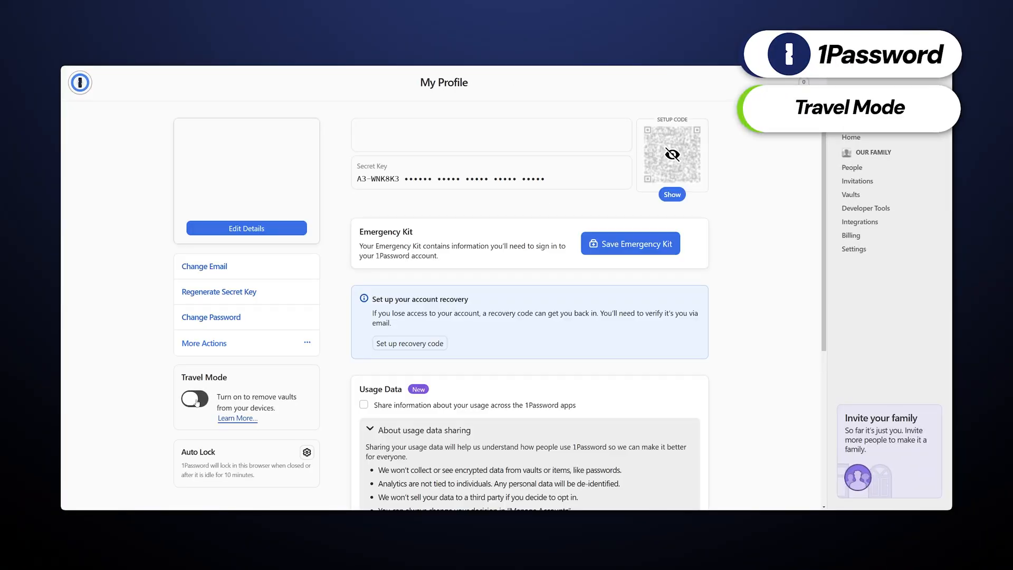
left_click(193, 399)
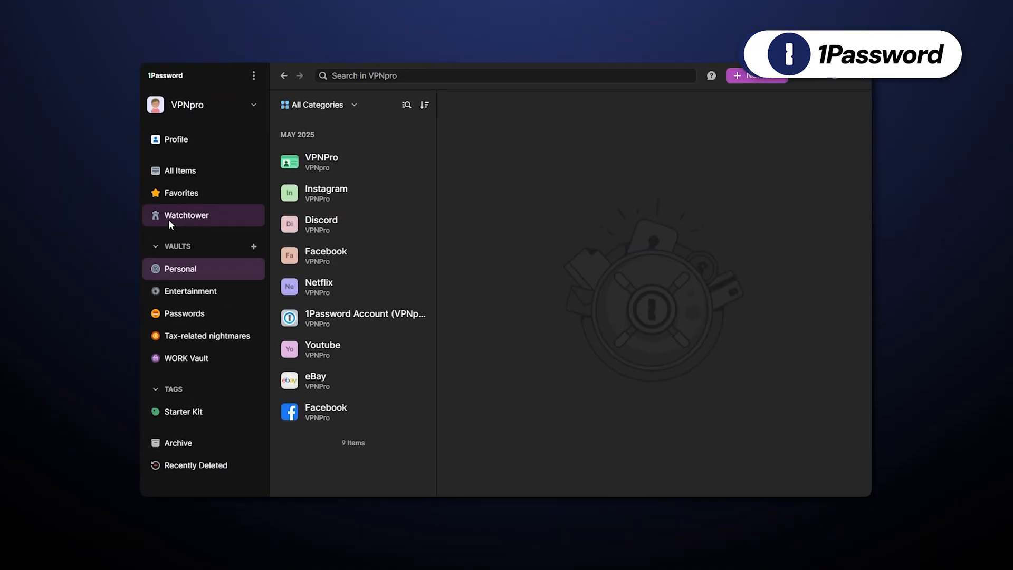
left_click(186, 215)
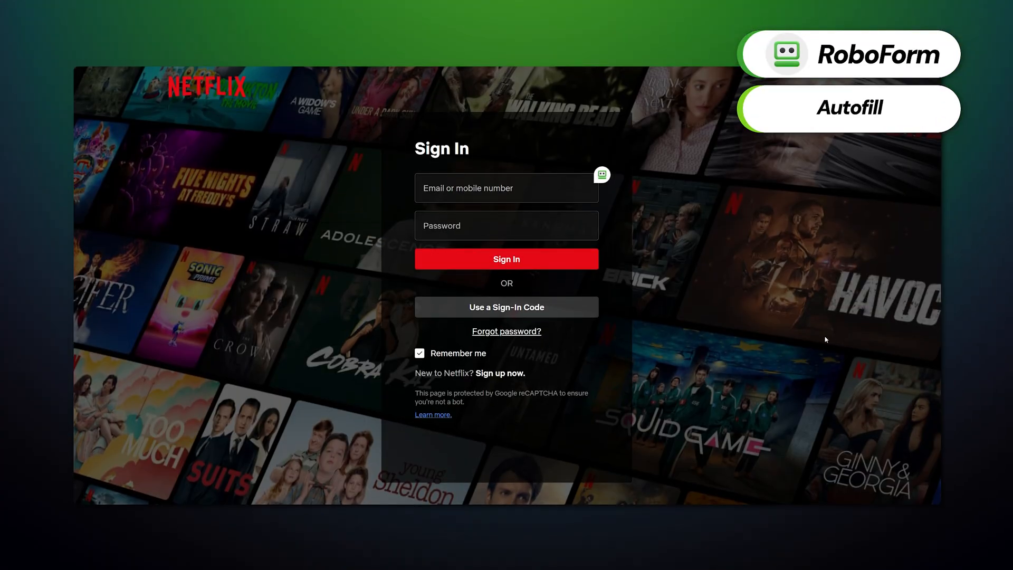
- Autofill the Netflix sign-in with RoboForm, then view Emergency Access and Log In & Security settings
left_click(601, 174)
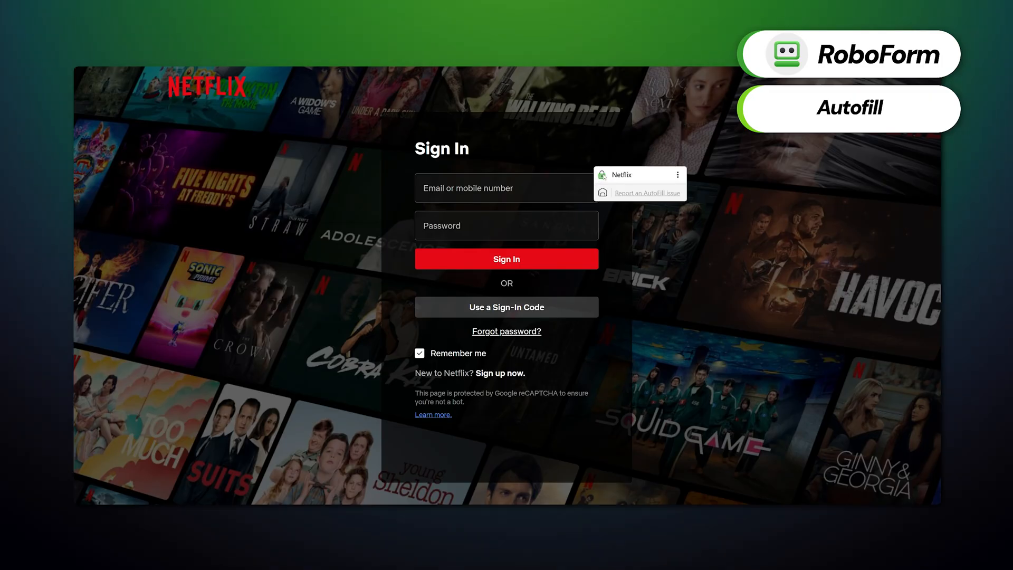
left_click(622, 175)
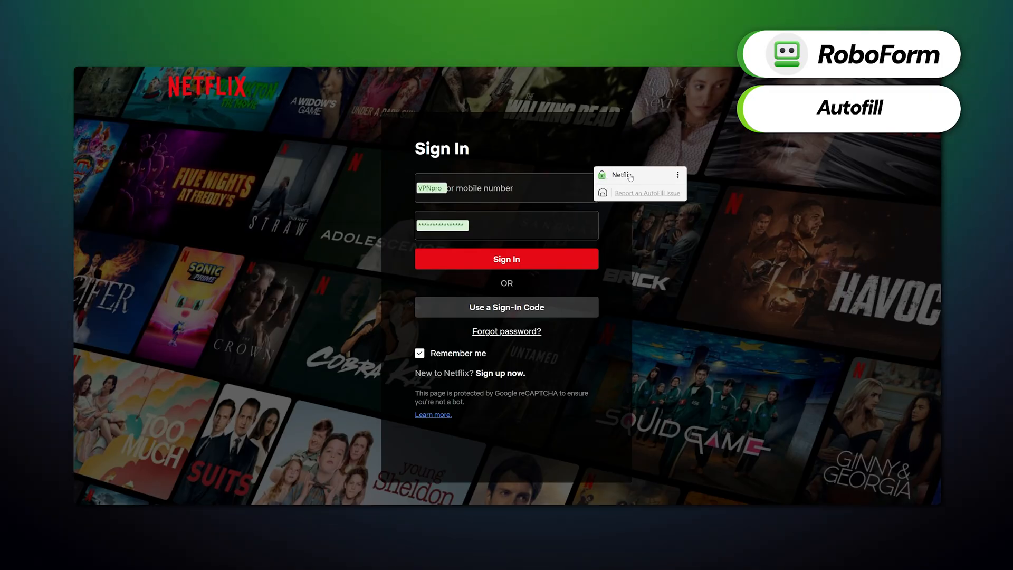
left_click(506, 259)
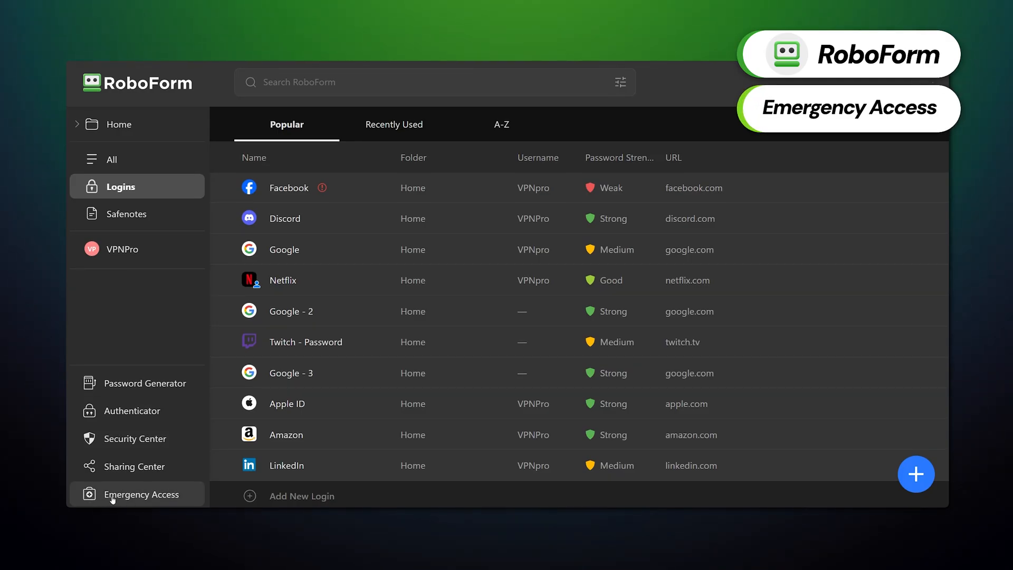
left_click(139, 494)
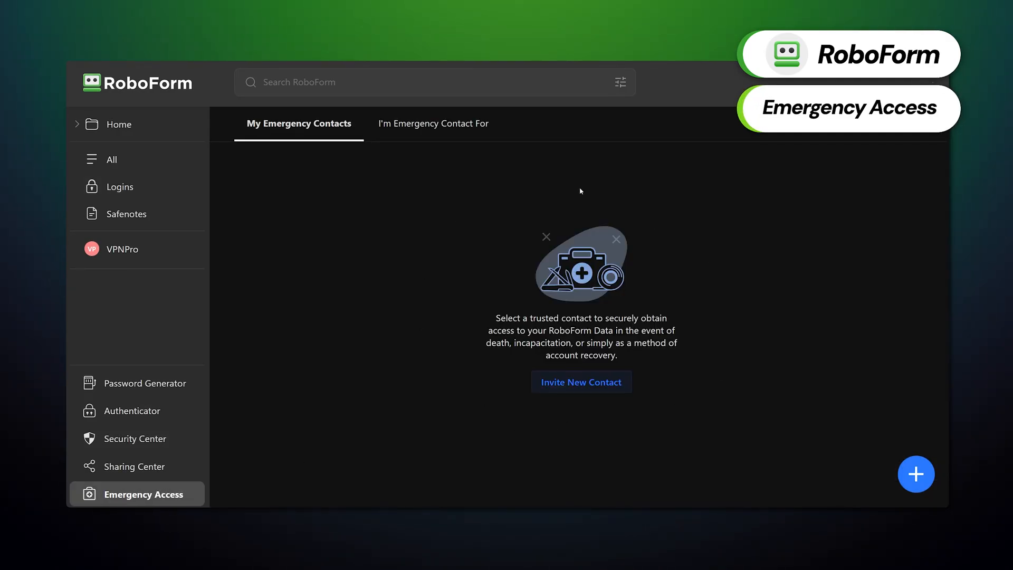
left_click(581, 381)
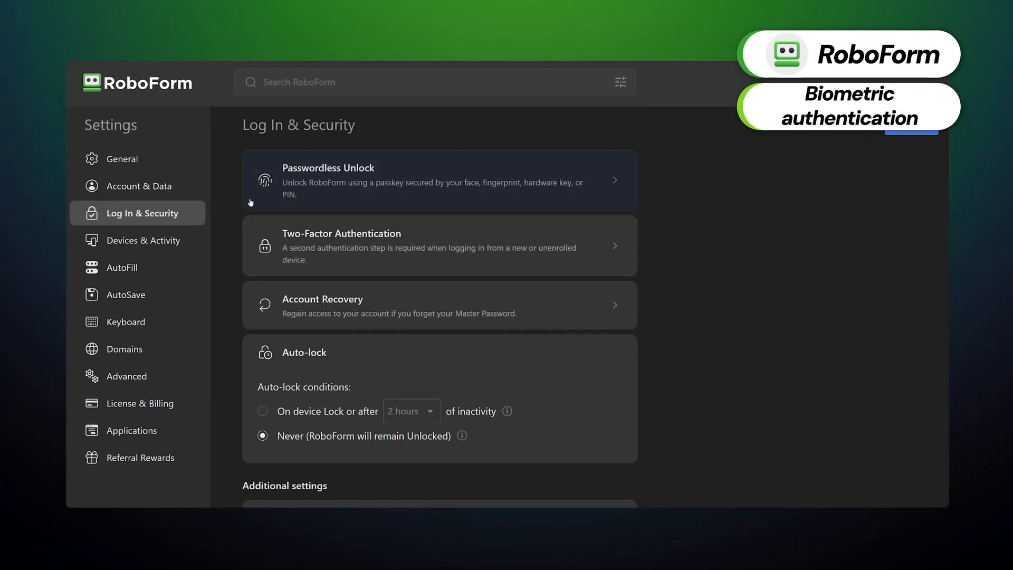
mouse_move(368, 155)
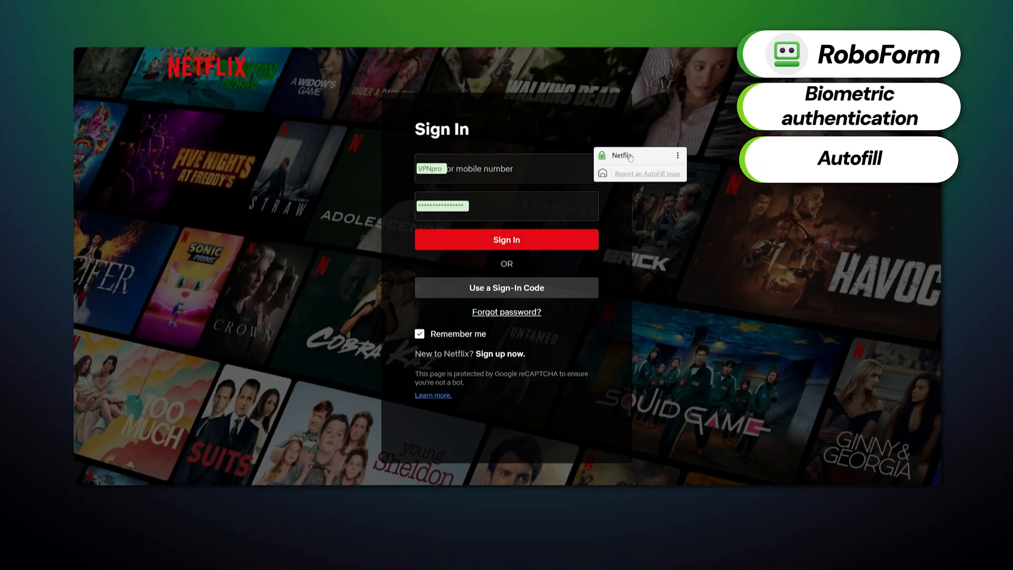
- Autofill the Netflix sign-in page with RoboForm's saved Netflix login
left_click(506, 239)
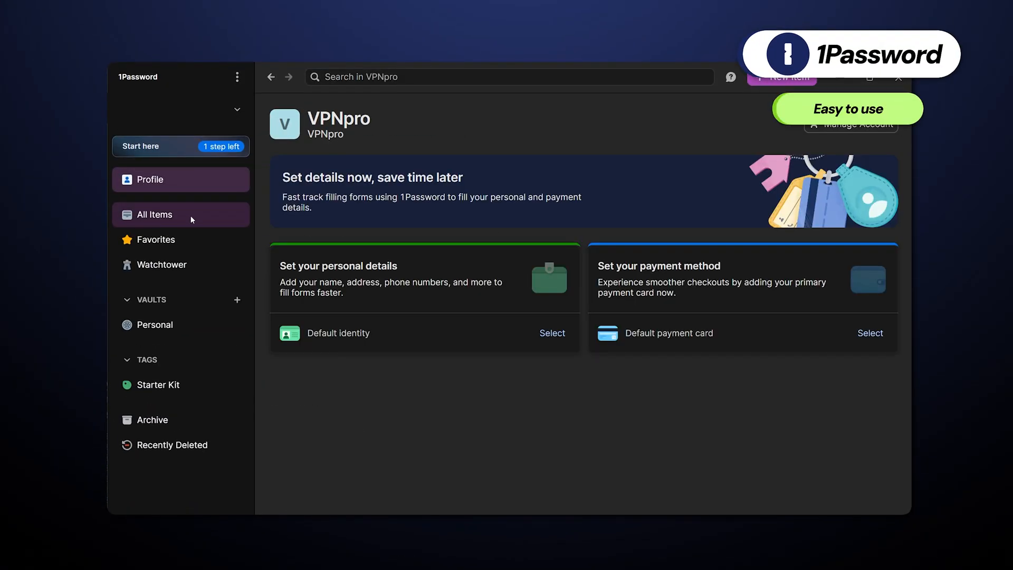
- Open 1Password's empty Favorites section in the sidebar
left_click(156, 239)
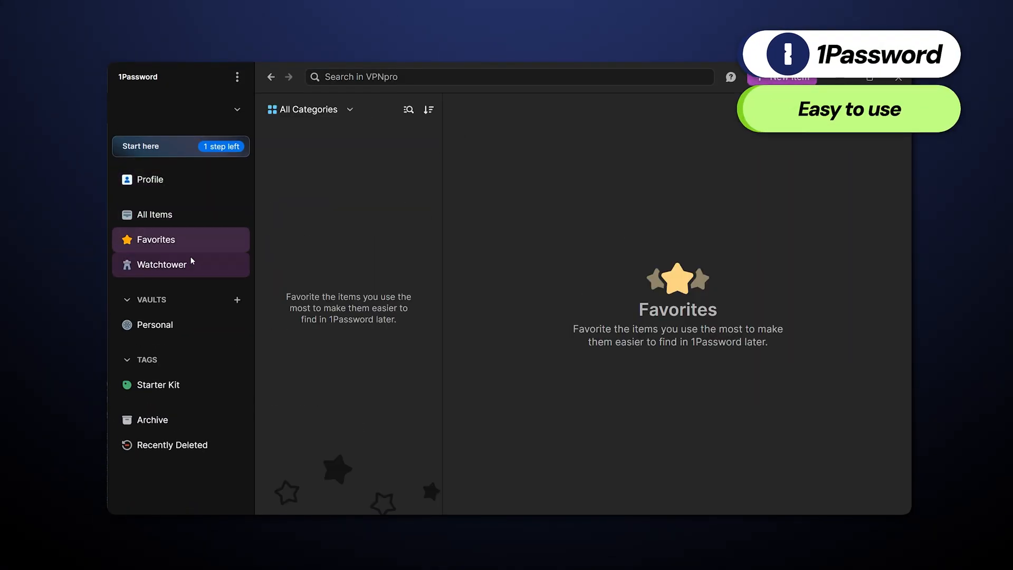
left_click(155, 325)
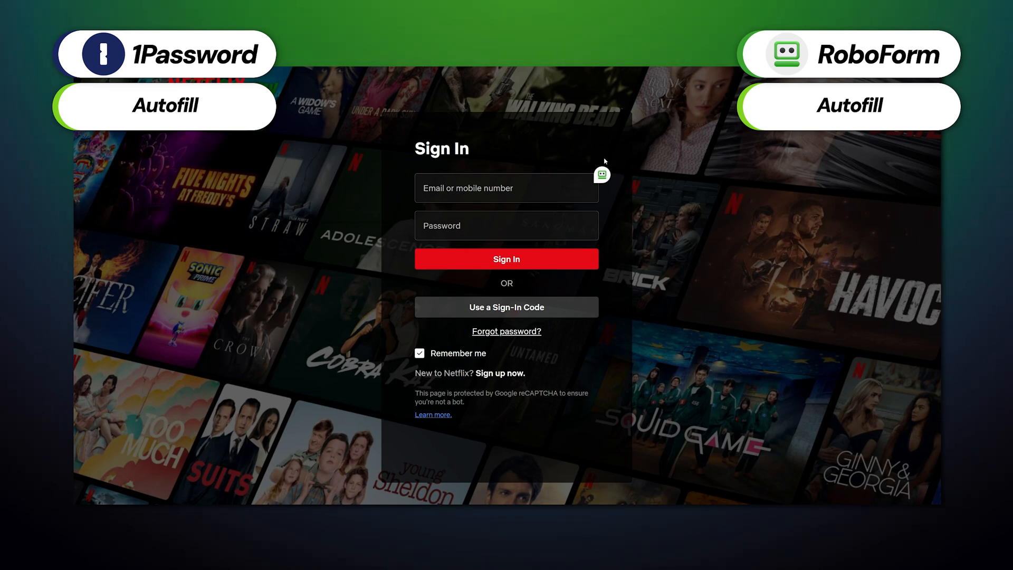
mouse_move(601, 162)
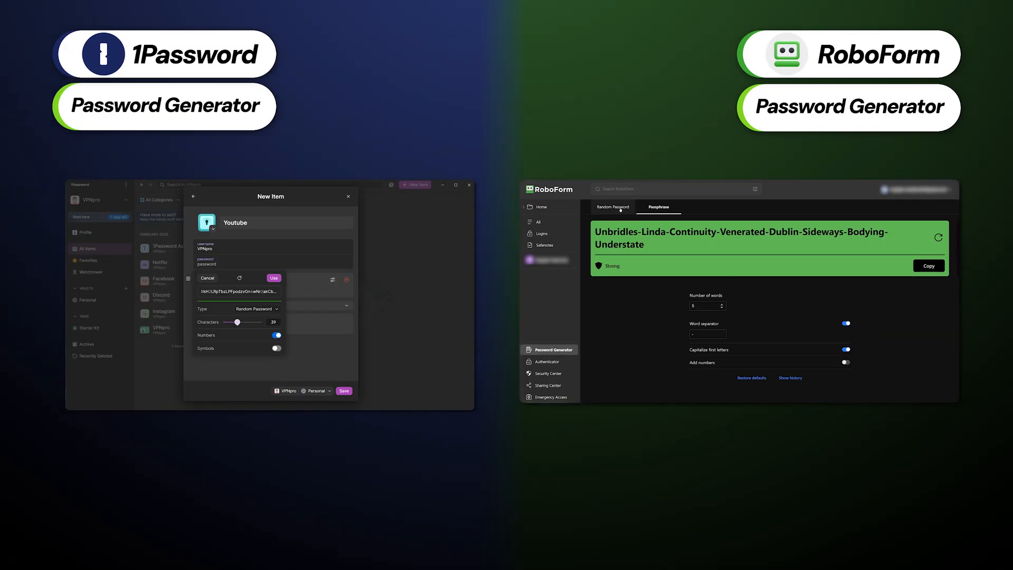
- Set RoboForm's generator to Random Password and 1Password's generator to Memorable Password
left_click(612, 207)
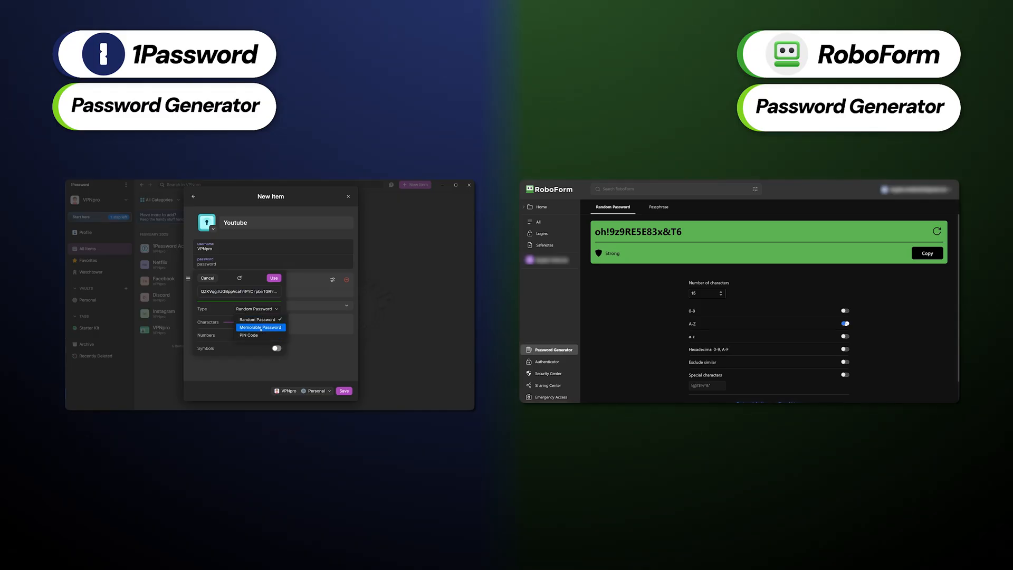
left_click(257, 328)
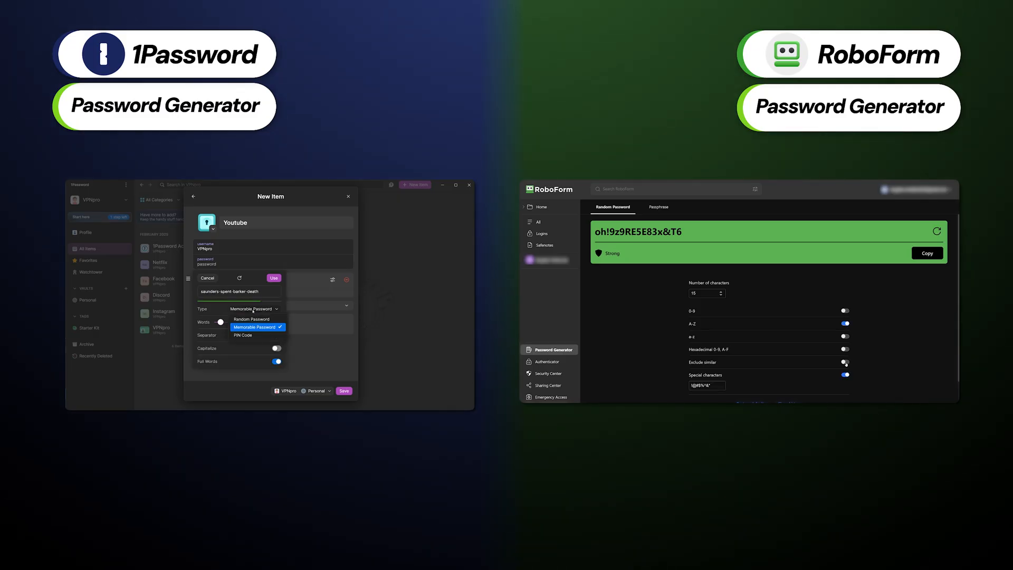
left_click(242, 335)
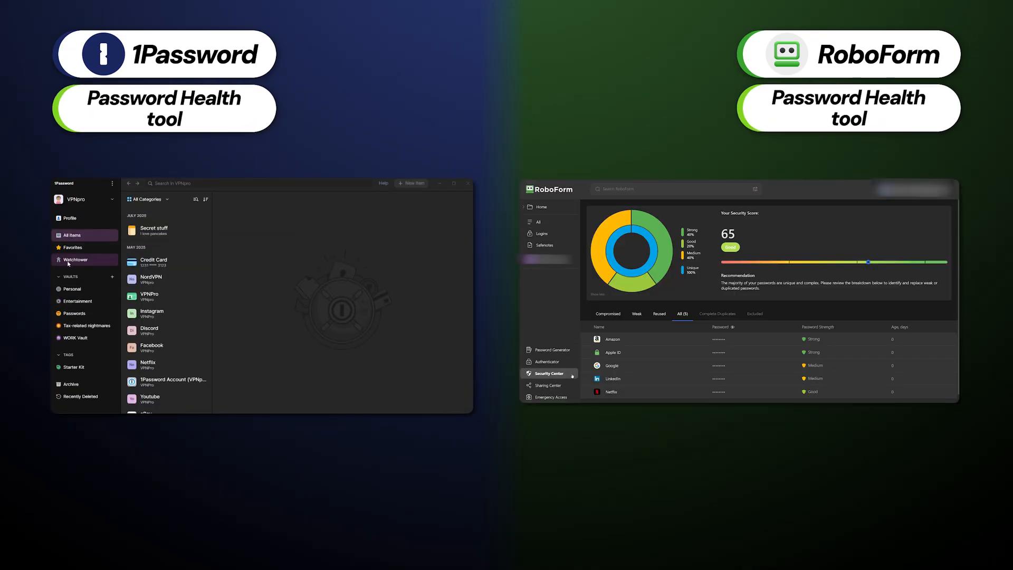
- Create a new secure note and type 'i love pancakes' into it
left_click(75, 259)
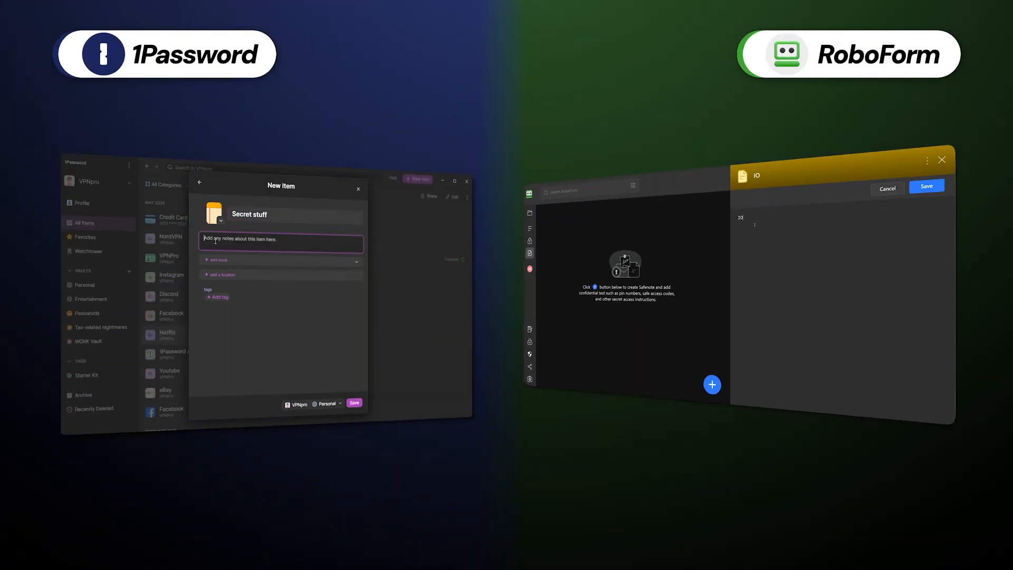
type("i love pancakes")
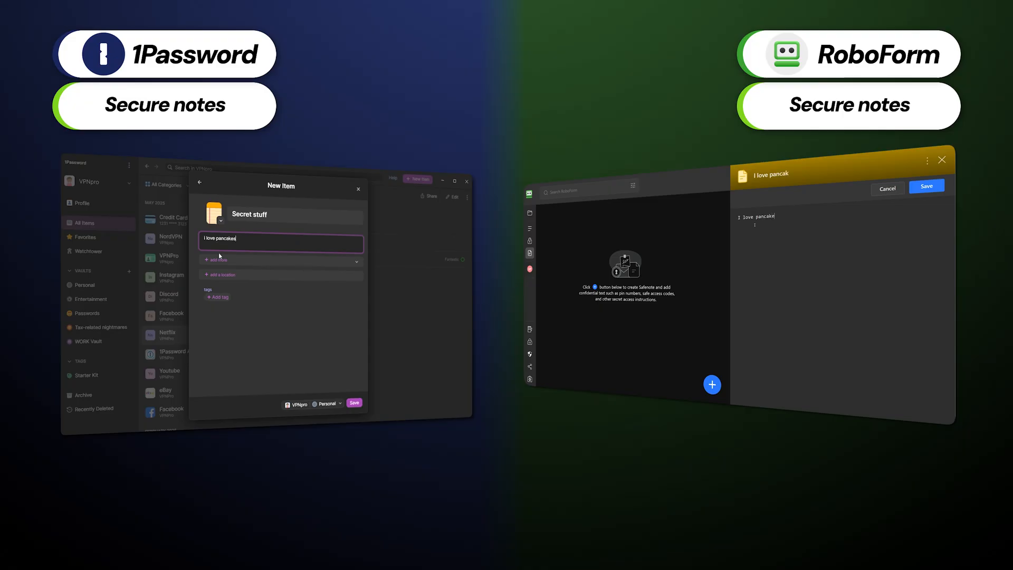